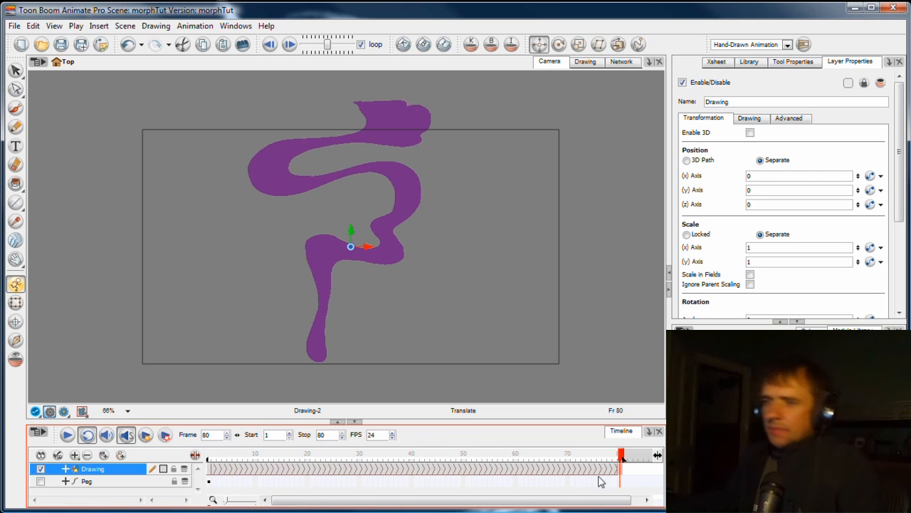
mouse_move(615, 471)
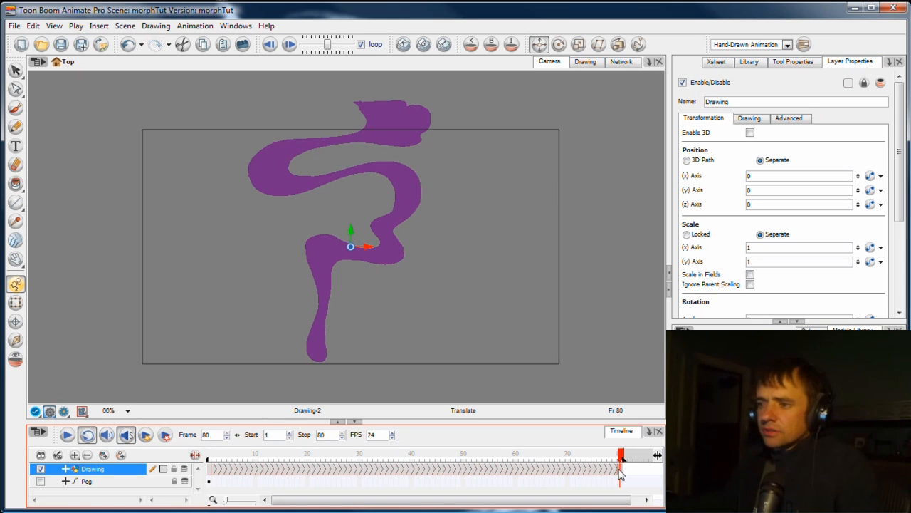
Mark frame 40 of the purple tendril morph, then click further along the morph cells
click(411, 466)
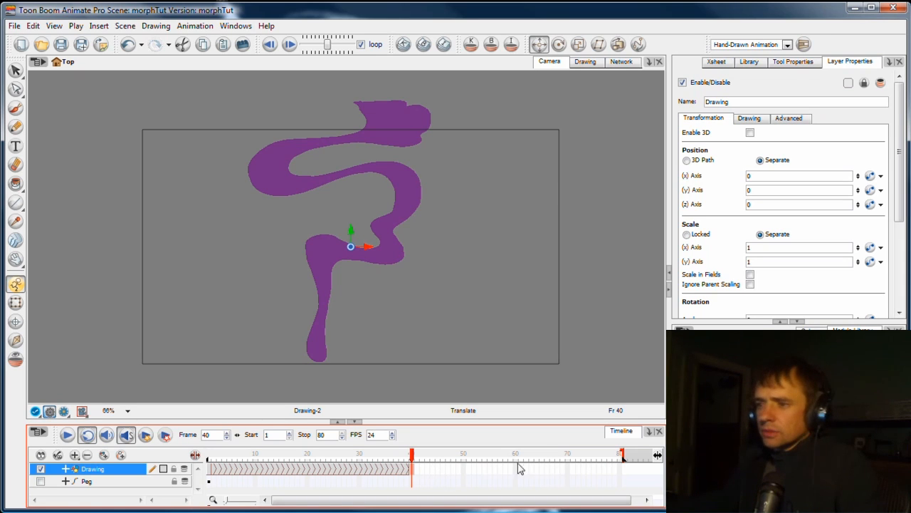
click(306, 461)
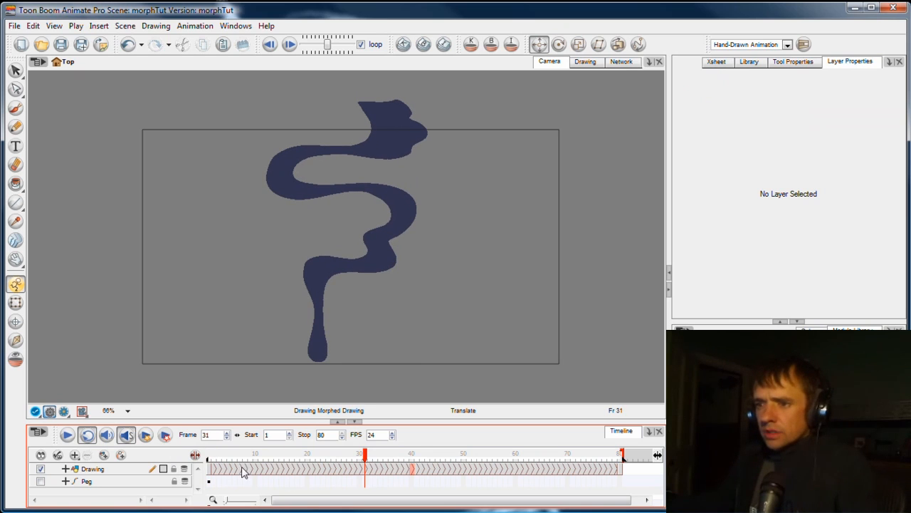
Deselect the layer and return to frame 1 showing the starting Drawing-1 tendril
click(93, 467)
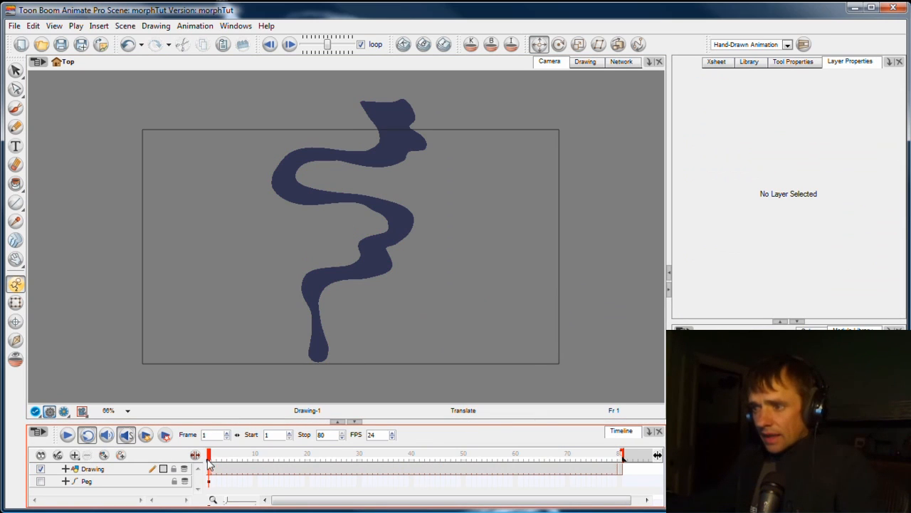
mouse_move(296, 470)
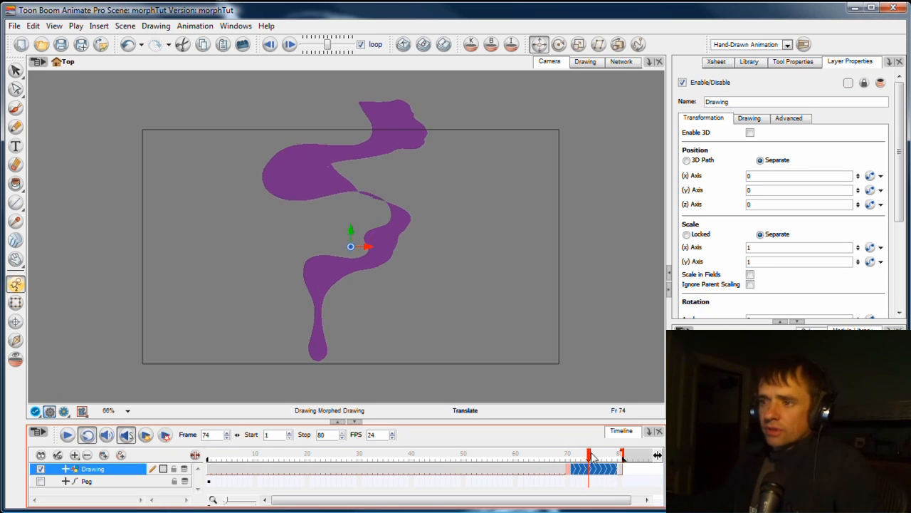
Drag the morph cells near the end to move the intermediate marker to frame 60
drag(590, 455, 615, 455)
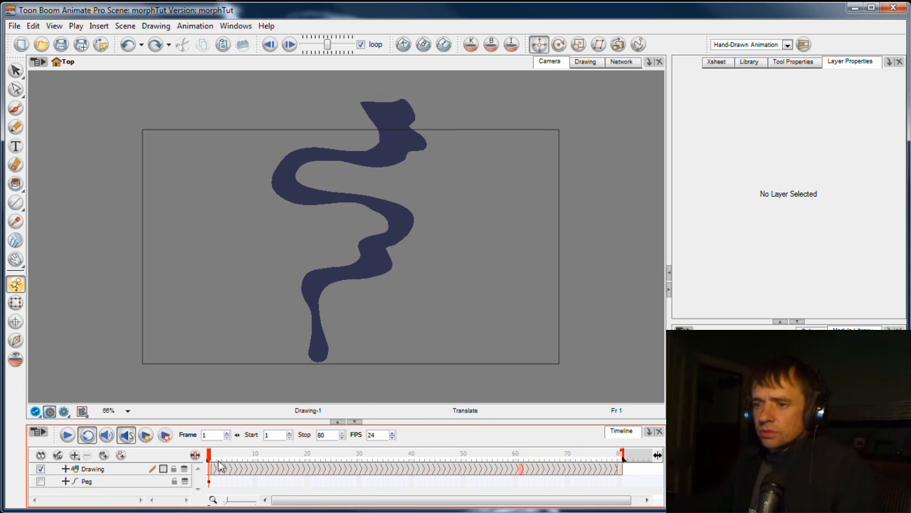
mouse_move(238, 468)
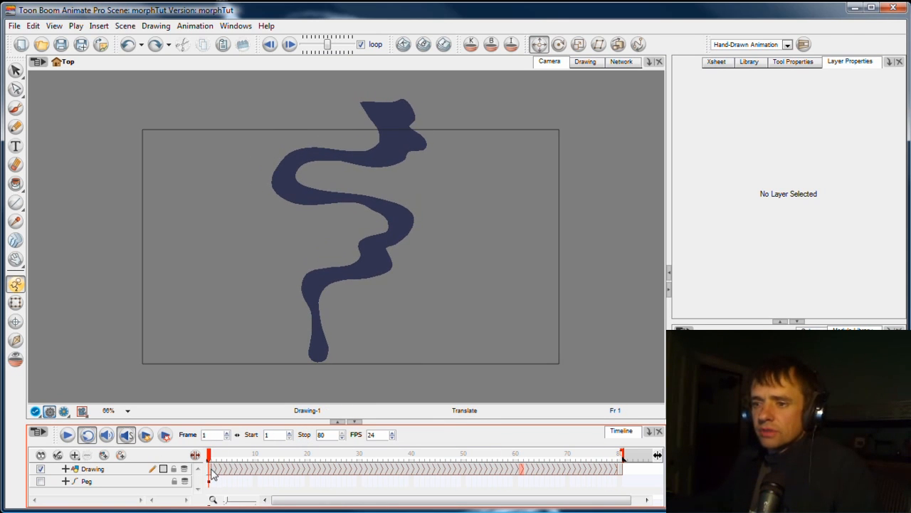
Select the Drawing layer's first cell at frame 1 for contour editing
click(93, 468)
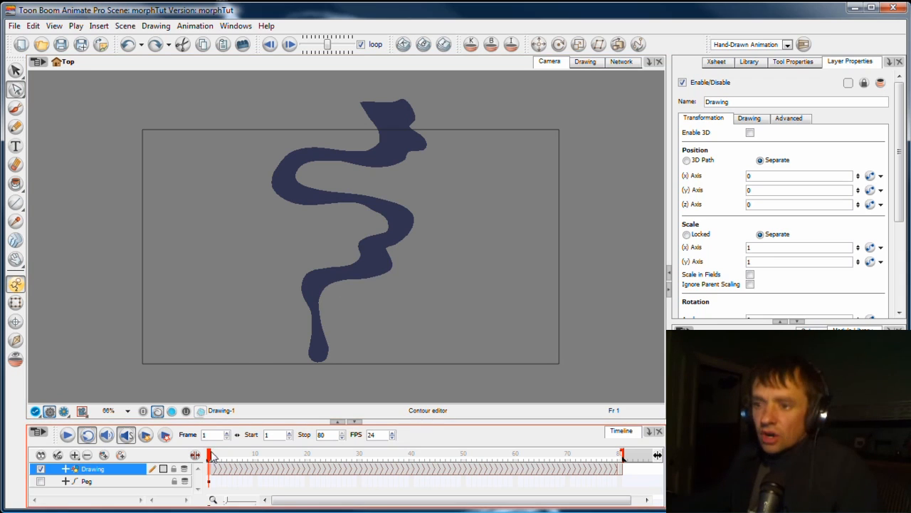
Select morph cells 1–80 and choose Convert Morphing to Drawings
click(217, 462)
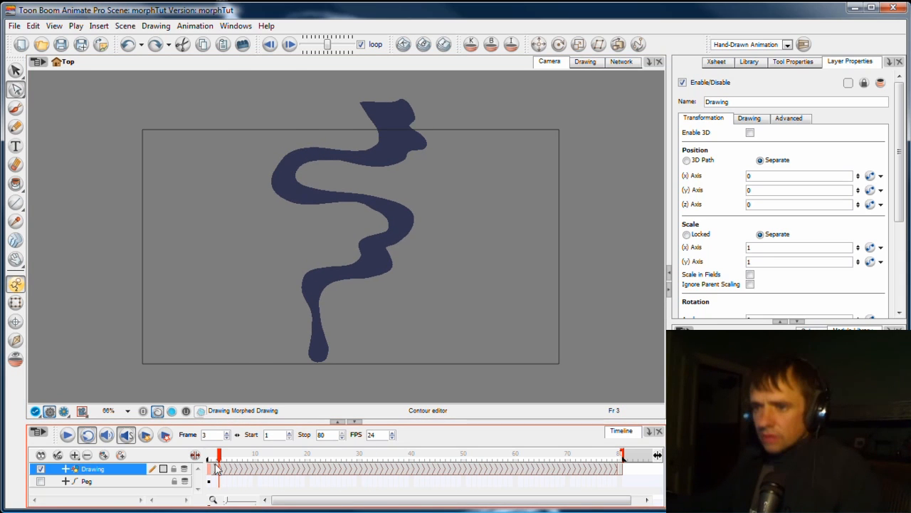
drag(218, 467, 331, 468)
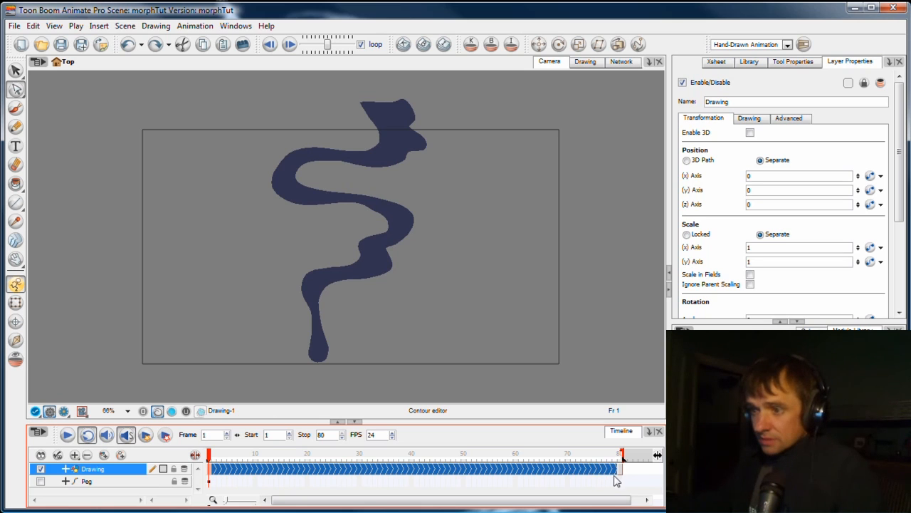
right_click(427, 468)
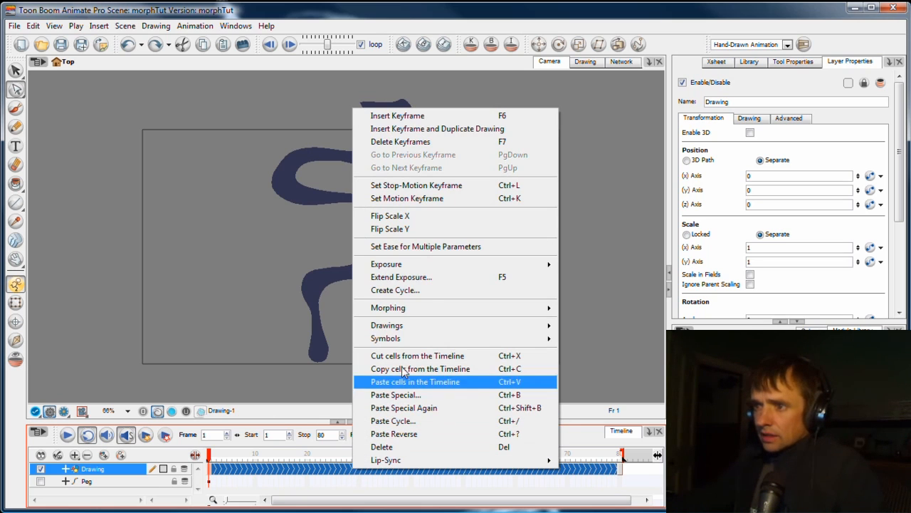
mouse_move(388, 307)
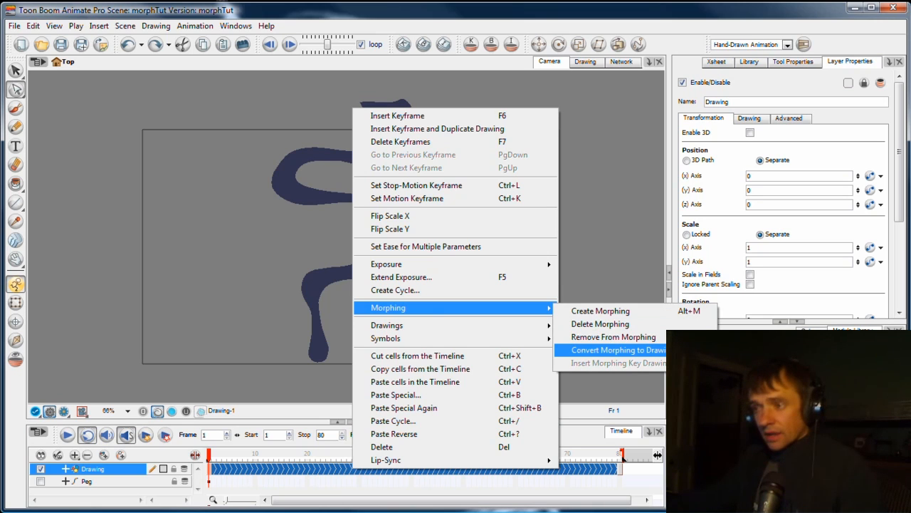
click(613, 349)
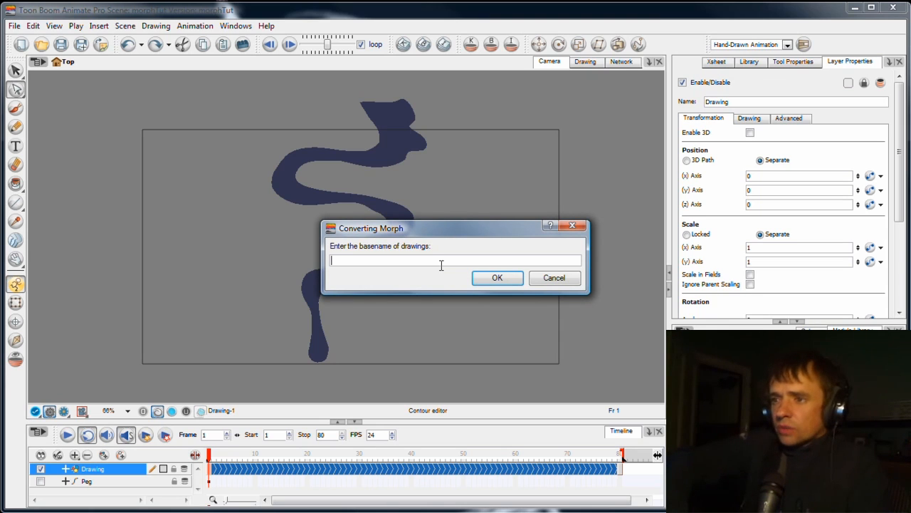
Name the converted drawings 'smoke' and confirm, leaving the morph over frames 1–40
text(smoke)
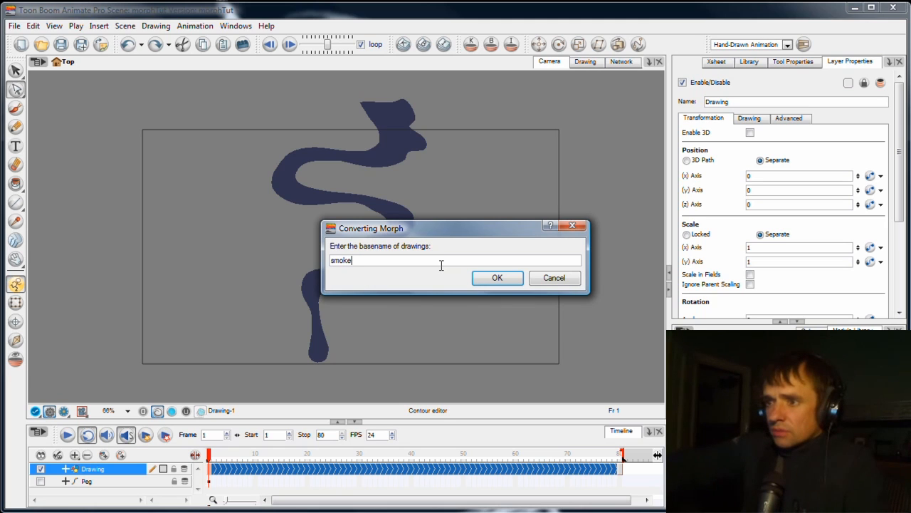
click(497, 277)
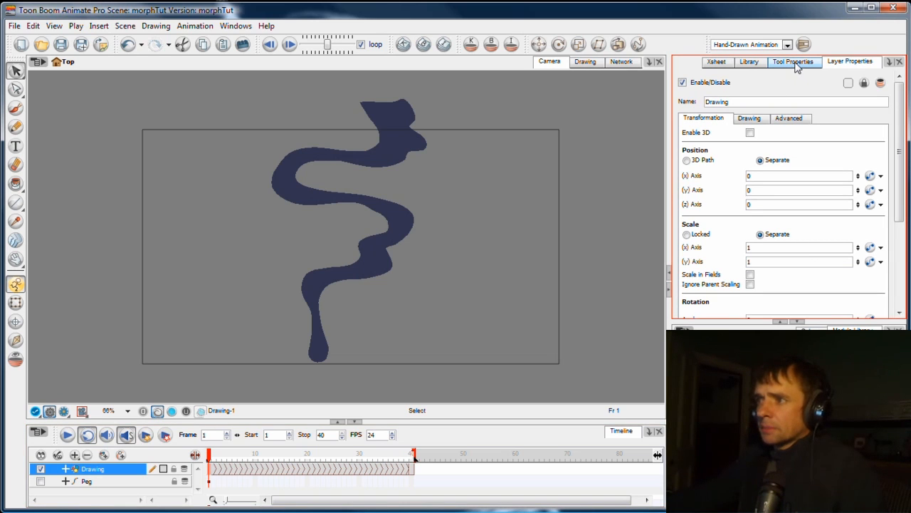
Add numbered contour hints 0–3 to the tendril morph and return to frame 1
click(240, 459)
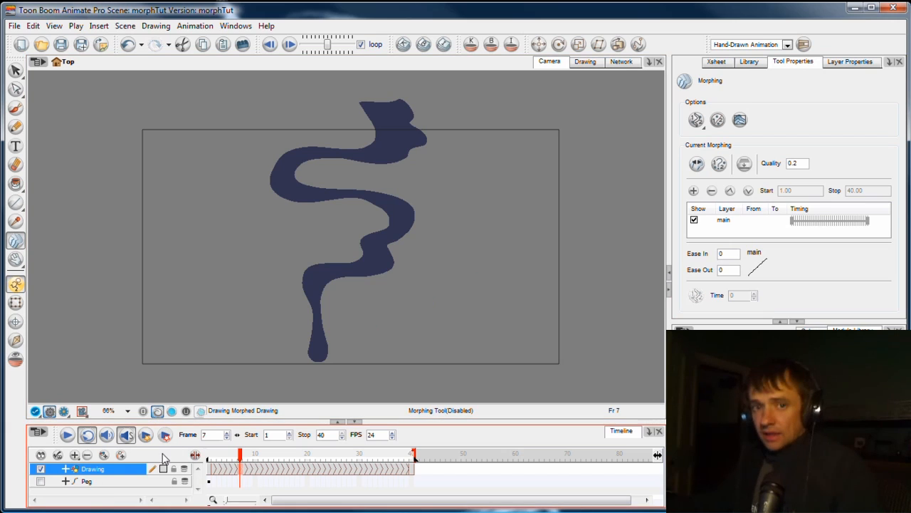
mouse_move(224, 449)
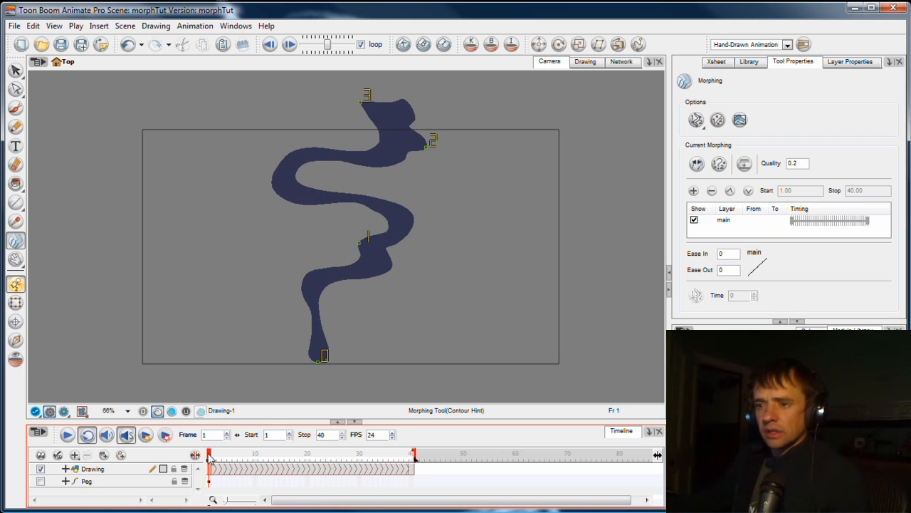
click(92, 468)
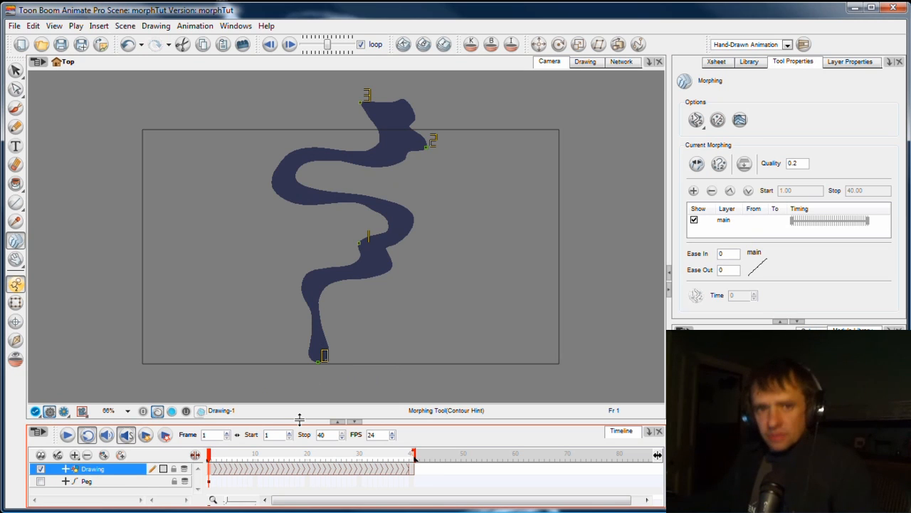
mouse_move(315, 361)
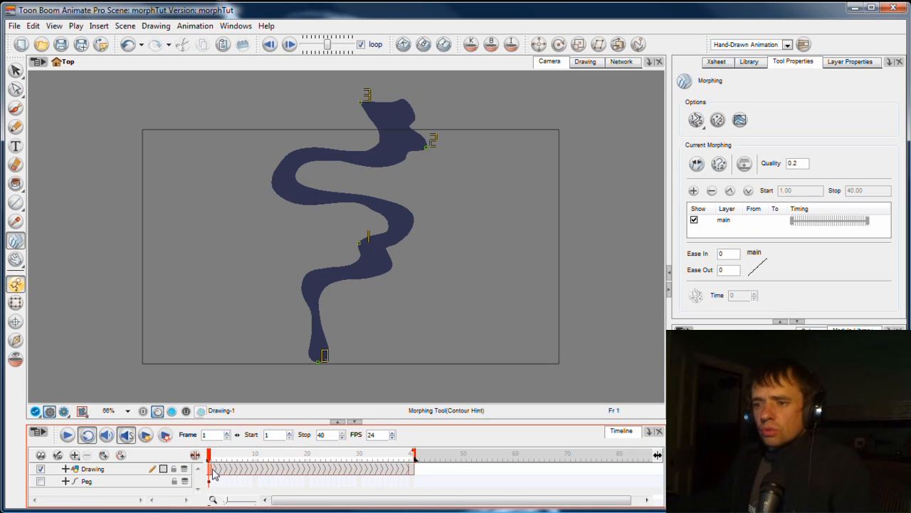
mouse_move(174, 467)
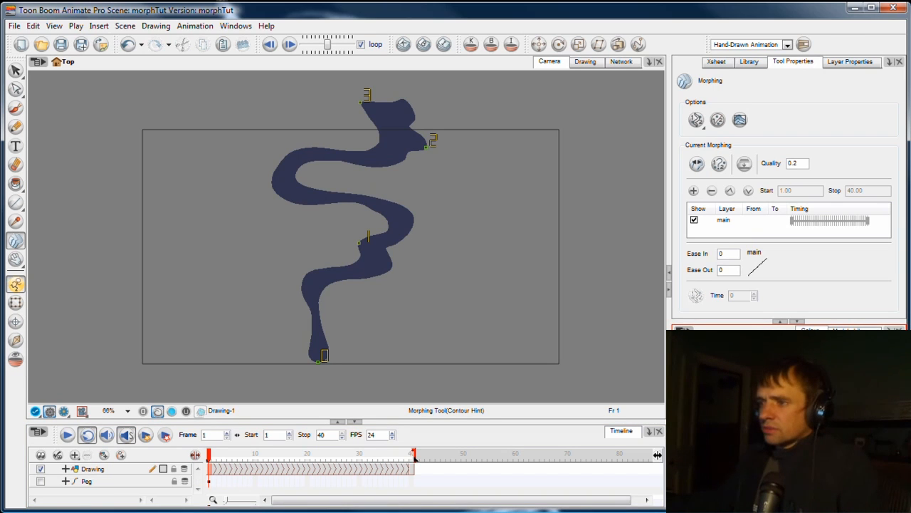
mouse_move(817, 328)
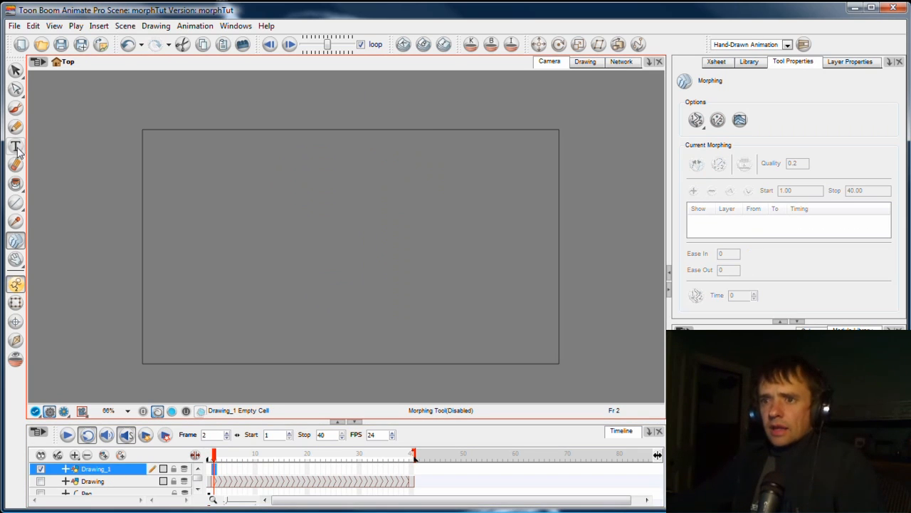
Draw a radial blue gradient rectangle on Drawing_1 with a matching drawing at frame 40
click(15, 203)
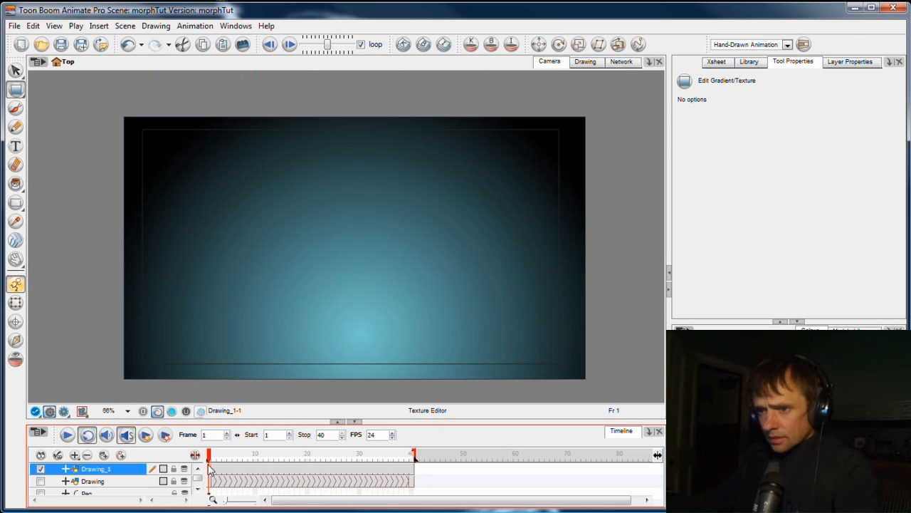
mouse_move(221, 471)
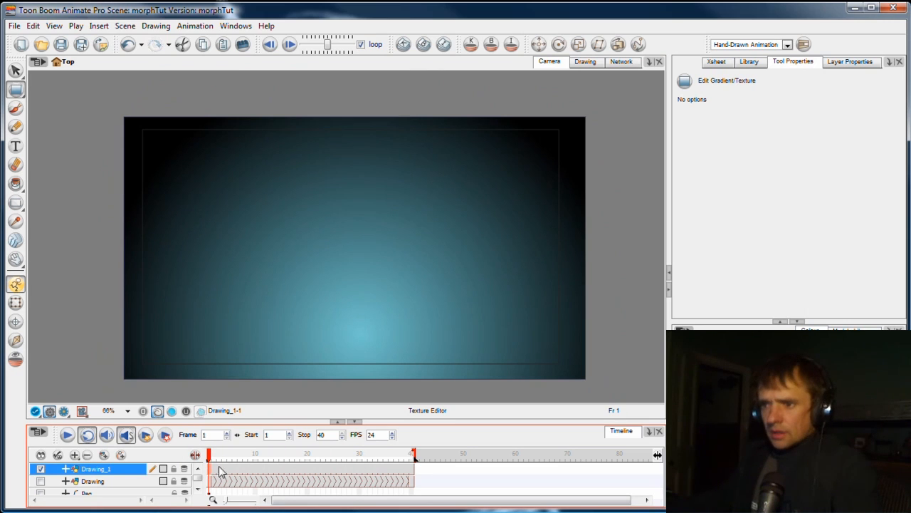
drag(209, 458, 411, 458)
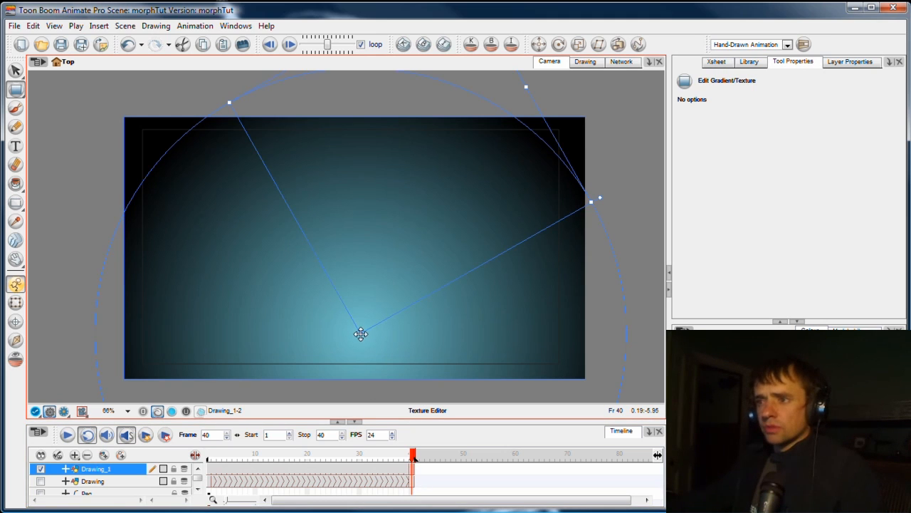
Move the frame-40 gradient glow toward the top and scrub to preview the morph
drag(361, 334, 405, 152)
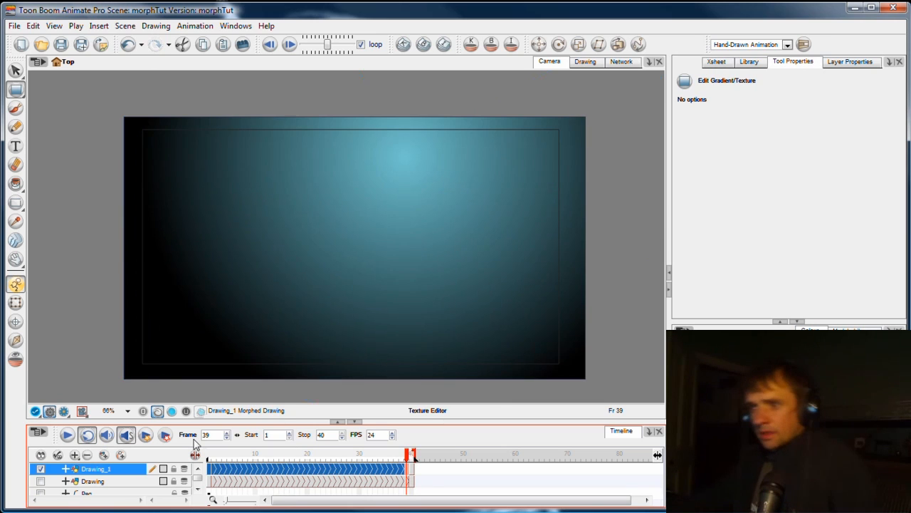
click(221, 453)
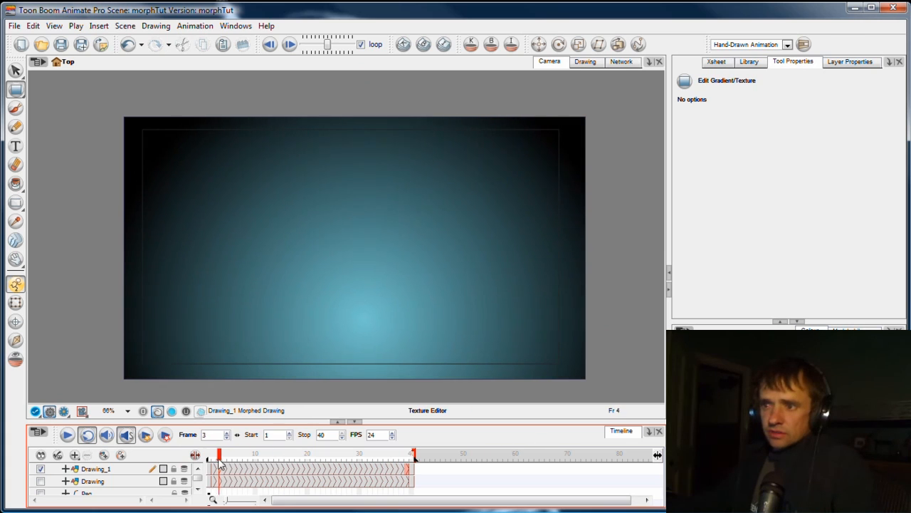
drag(220, 459, 278, 459)
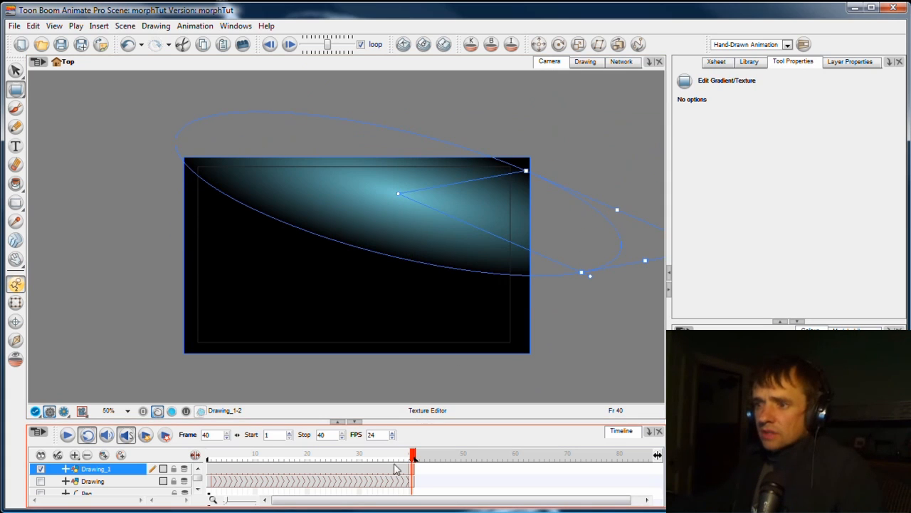
click(412, 453)
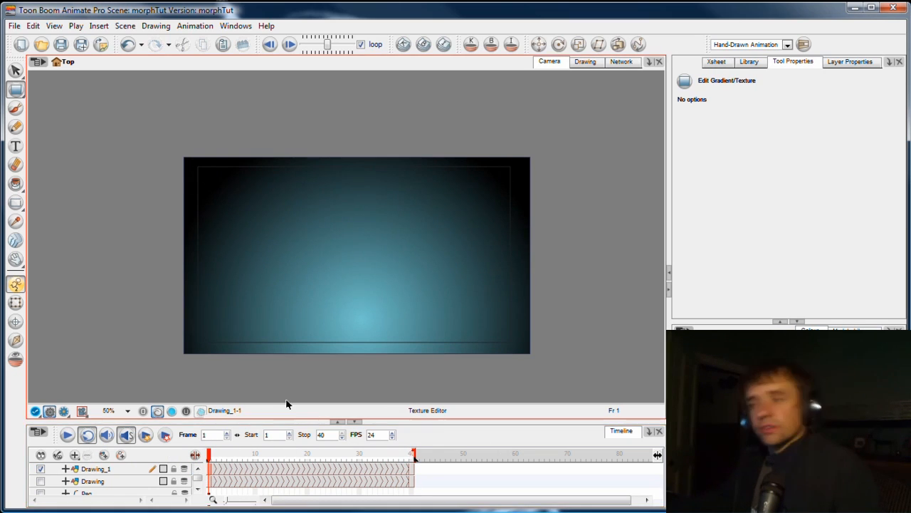
click(283, 453)
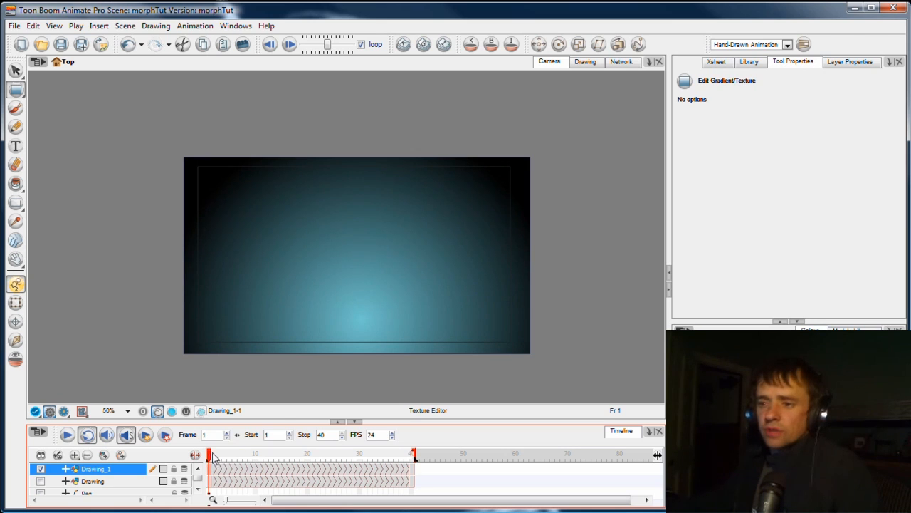
mouse_move(196, 437)
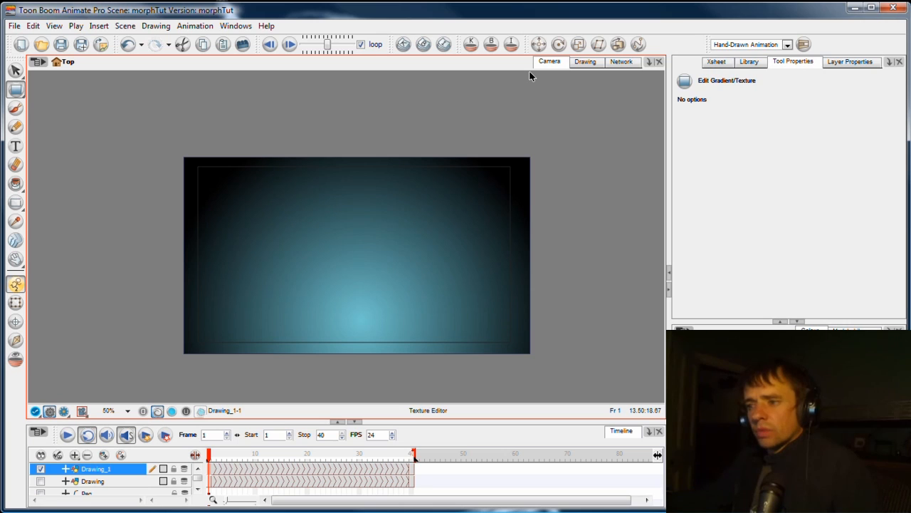
mouse_move(211, 311)
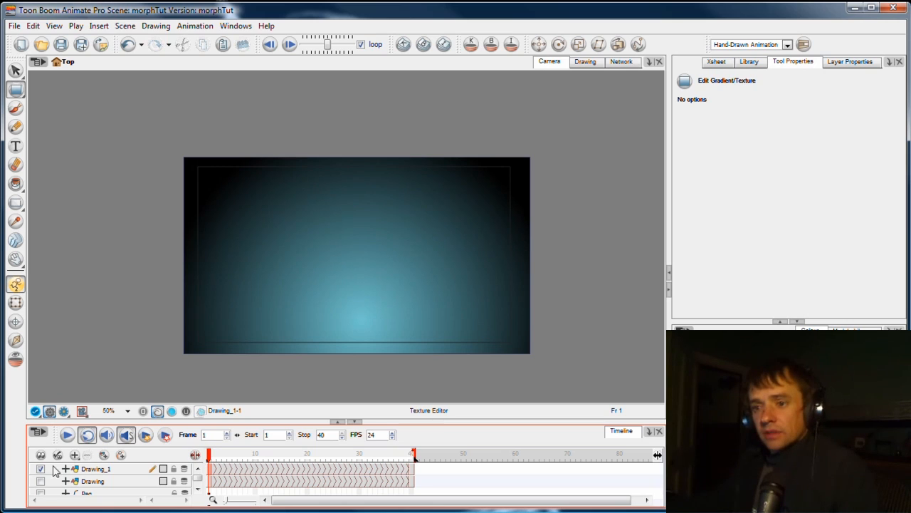
Hide the gradient and drawing layers, then play the rendered smoke movie in QuickTime
click(40, 469)
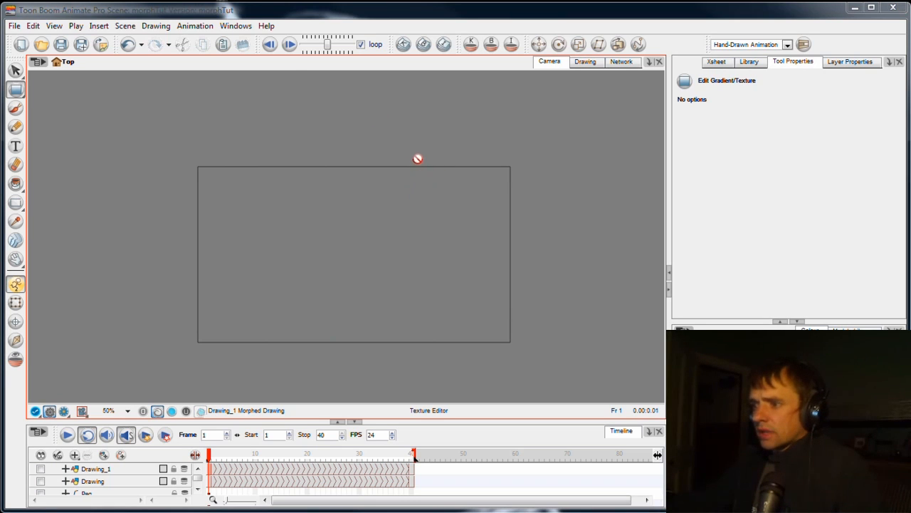
mouse_move(406, 157)
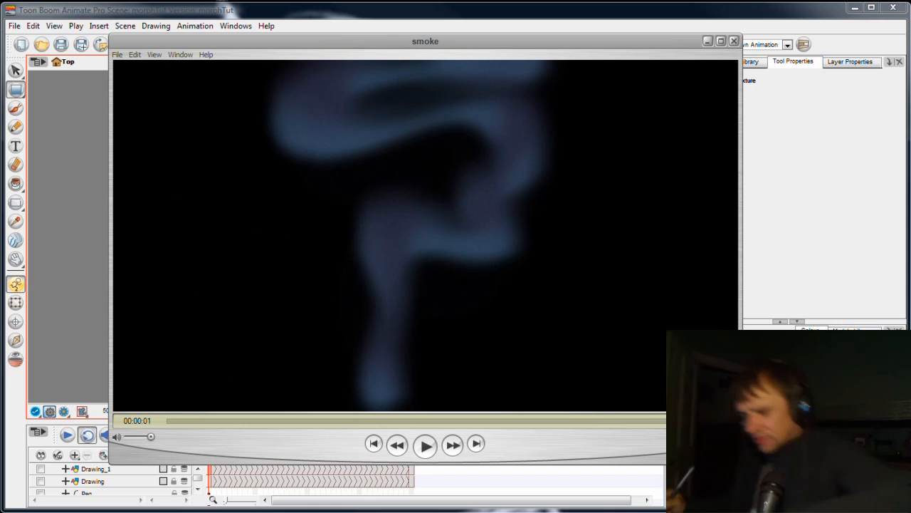
click(425, 444)
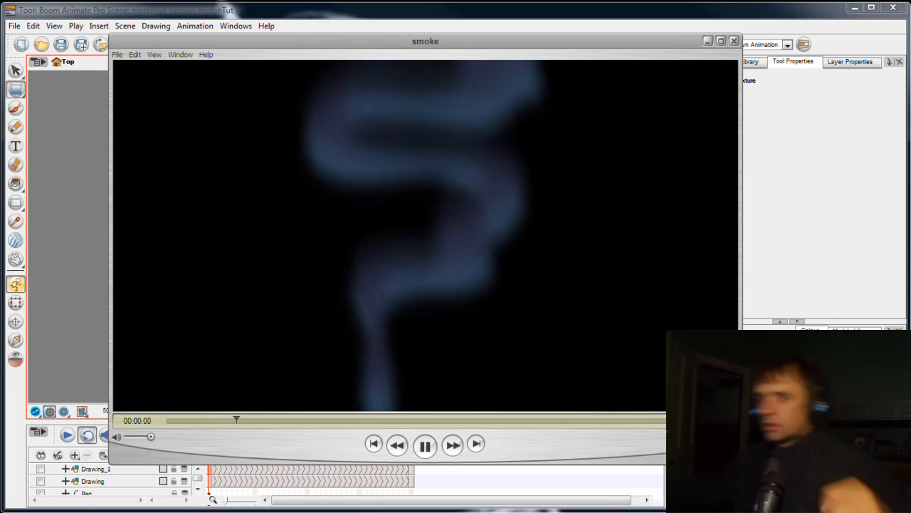